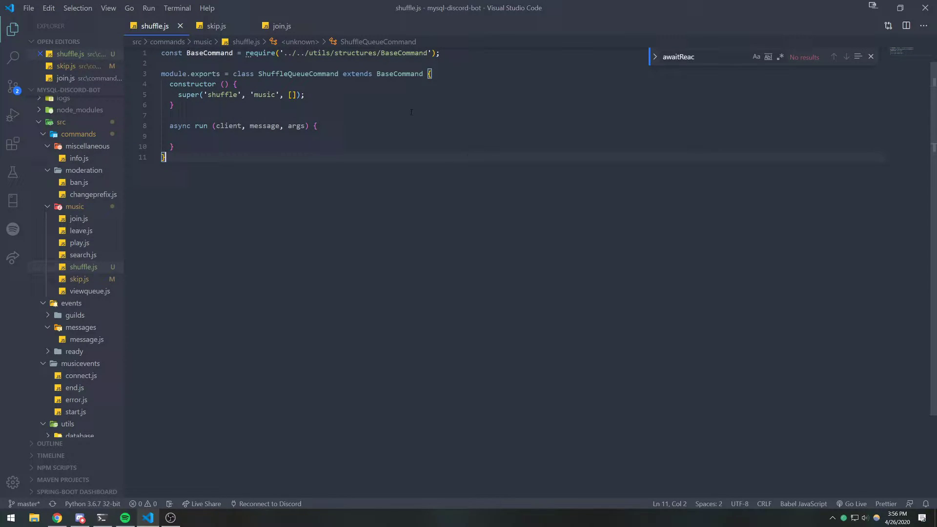
mouse_move(216, 25)
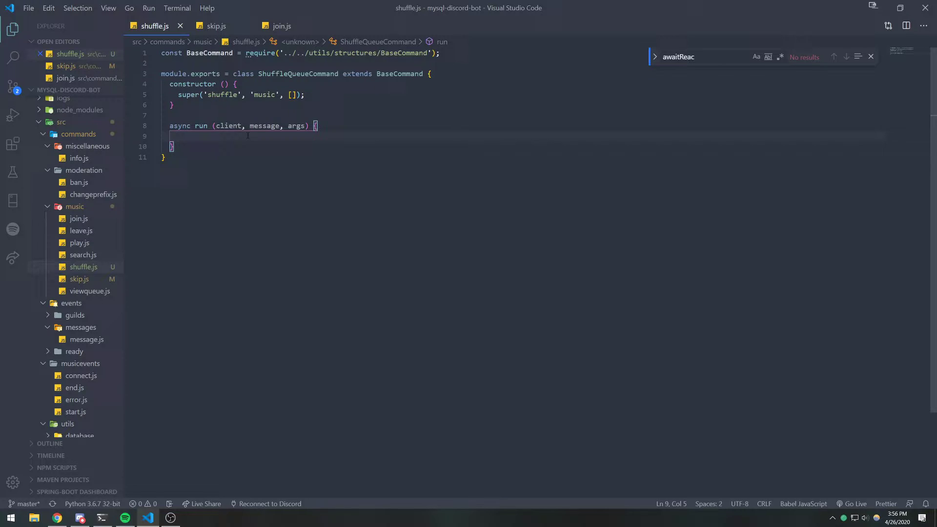
Write const { channel } = message.member.voice; inside run() and rest the cursor at the line end
text(const {)
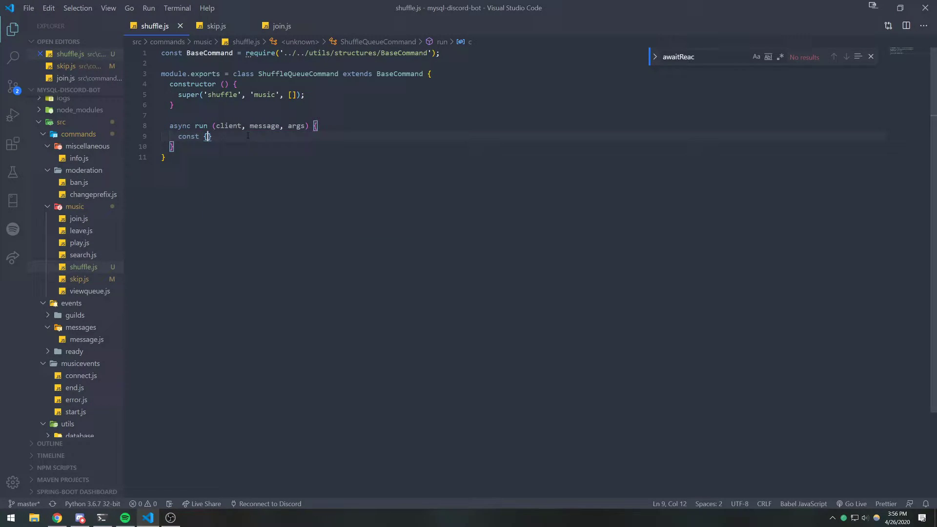
text(channel)
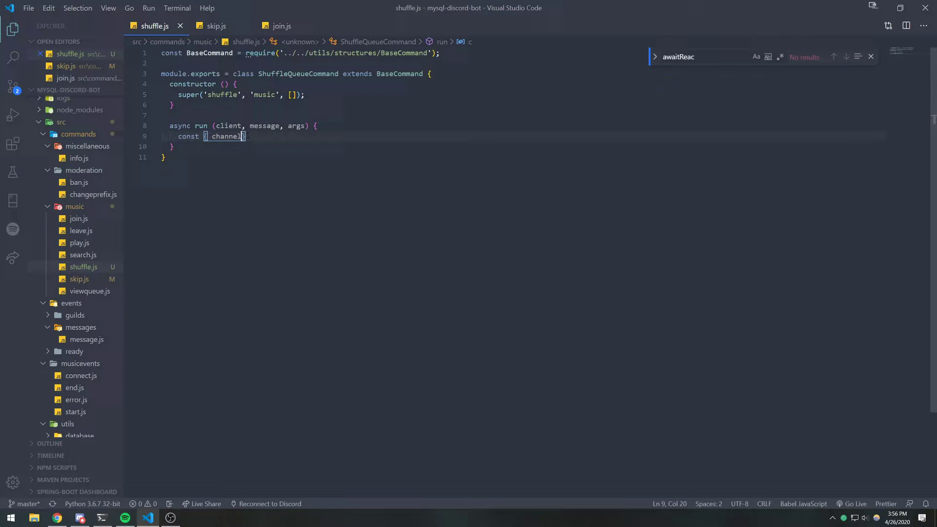
text(} = message.)
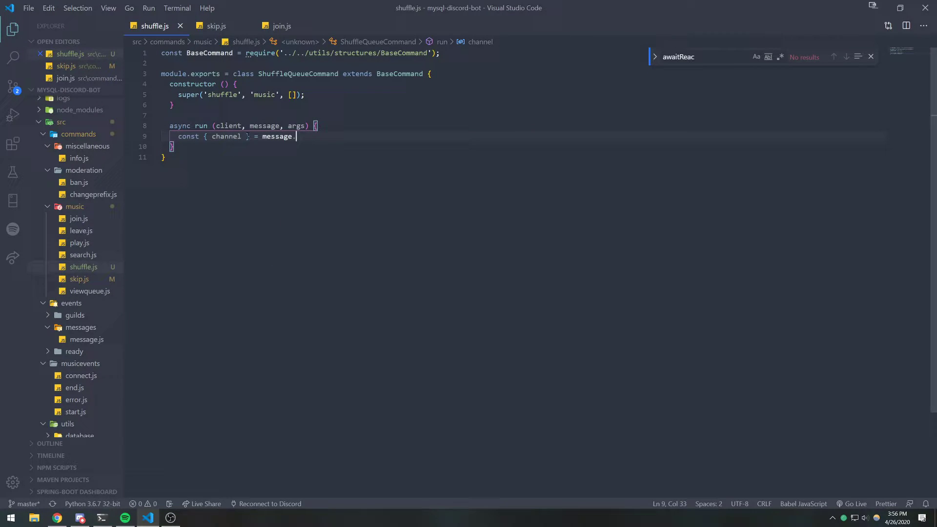
text(member.voice;)
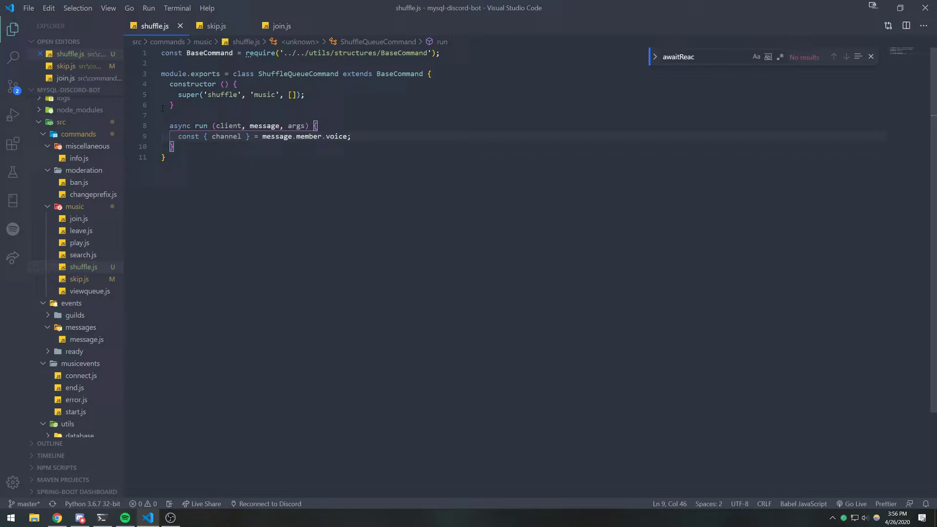
double_click(337, 137)
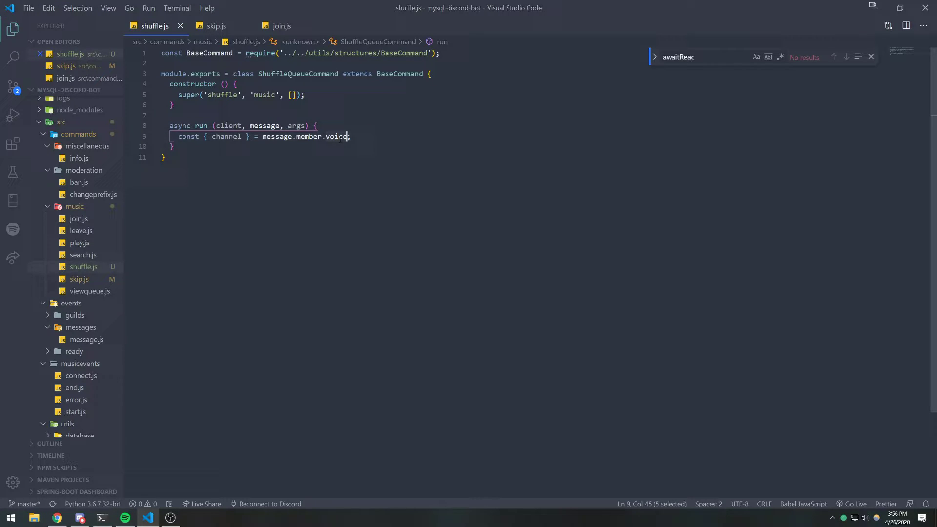
click(352, 137)
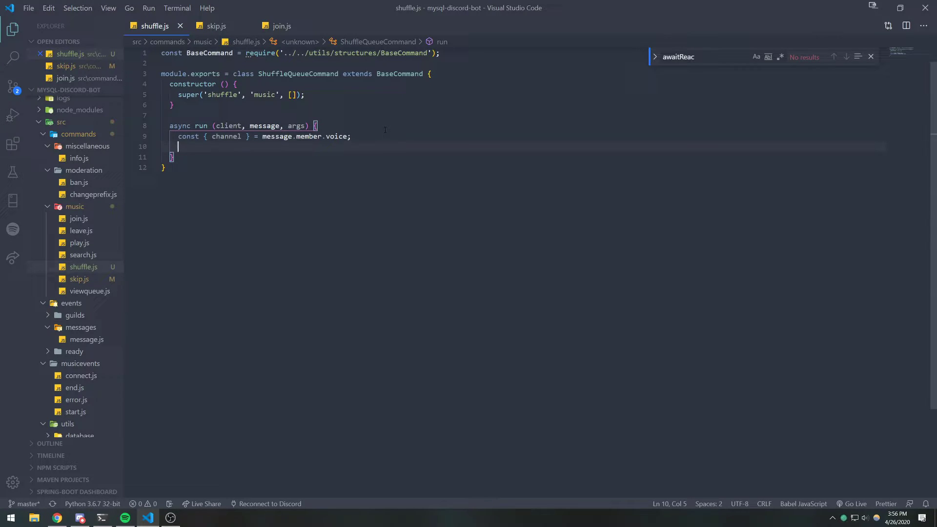
Add const player = client.music.players.get(message.guild.id); and begin if (channel && player)
text(const player)
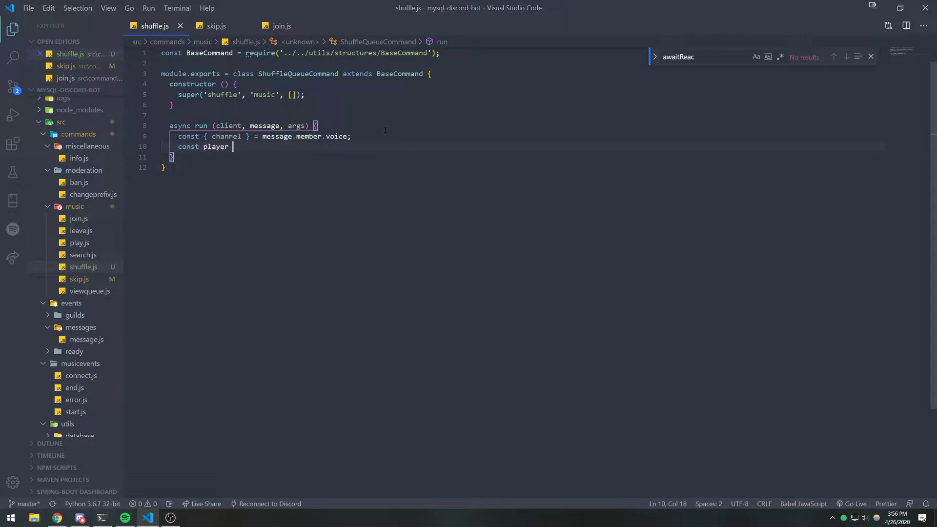
text(= client;)
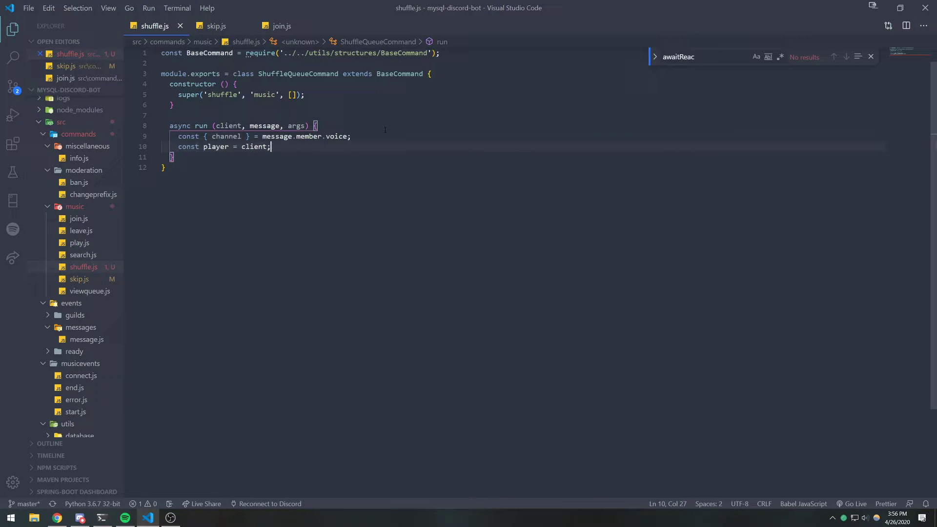
text(.mu)
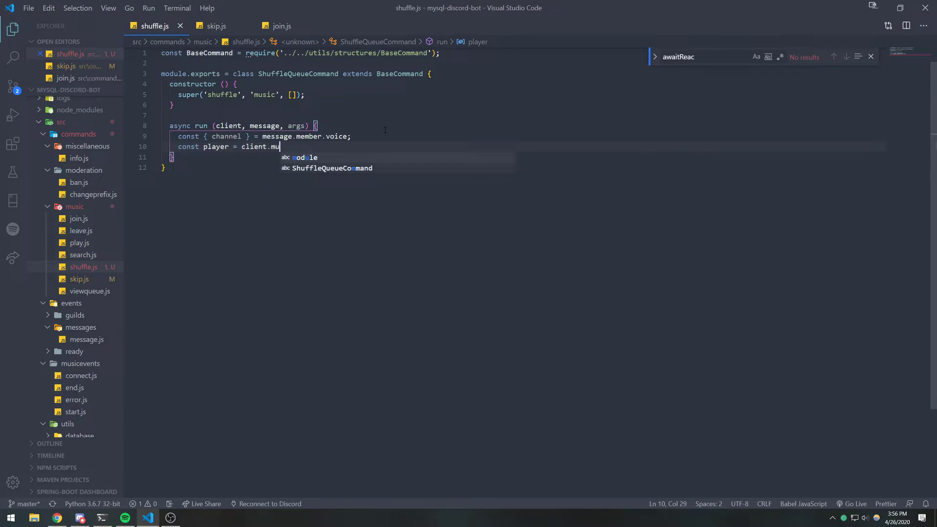
text(sic.players.get(m)
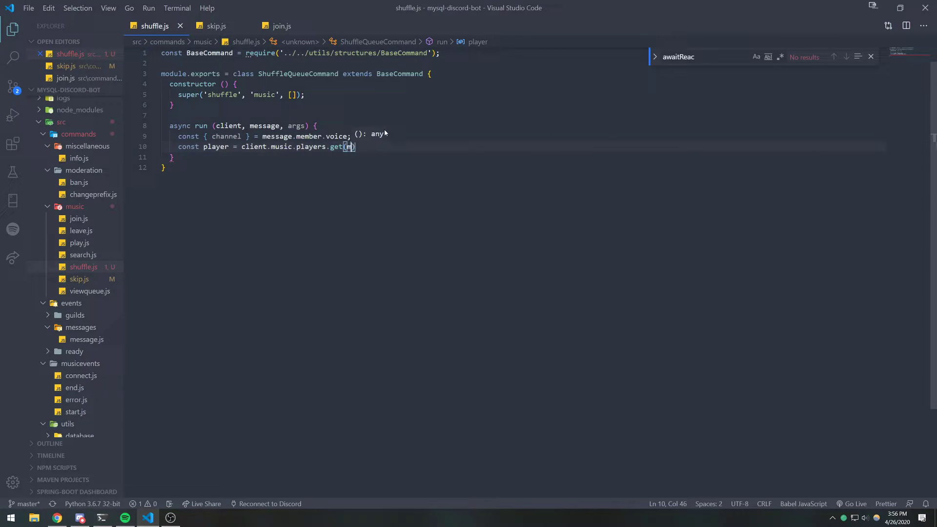
text(essage.guild.id);)
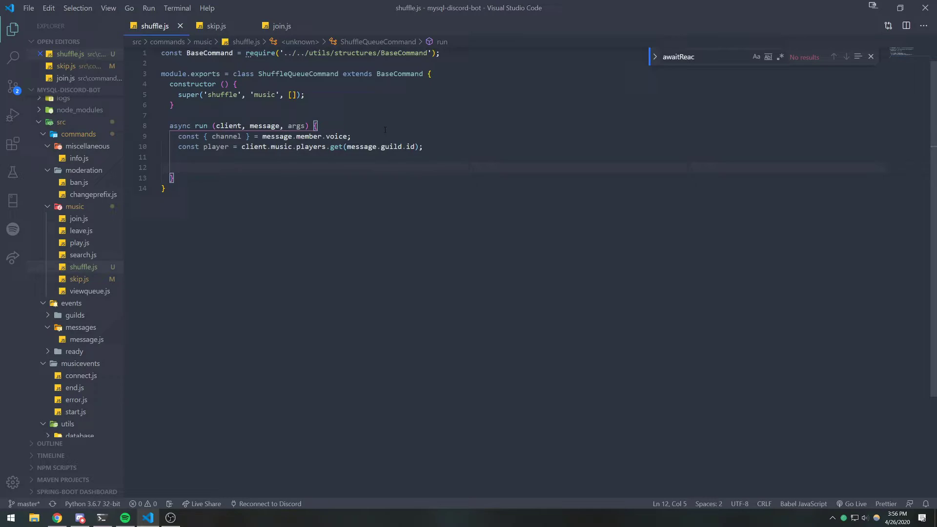
text(if (channel && play)
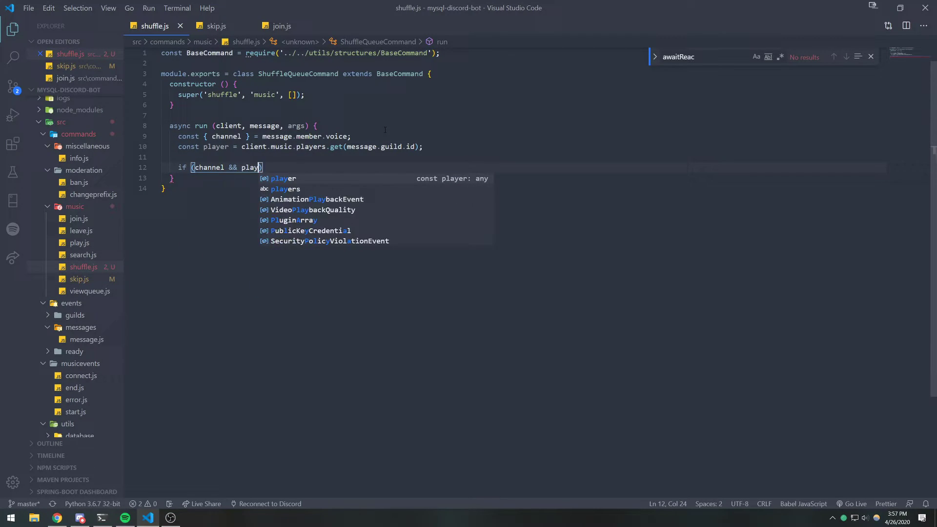
Close the channel-and-player check and nest if (channel.id === player.voiceChannel.id) { } inside it
key(Enter)
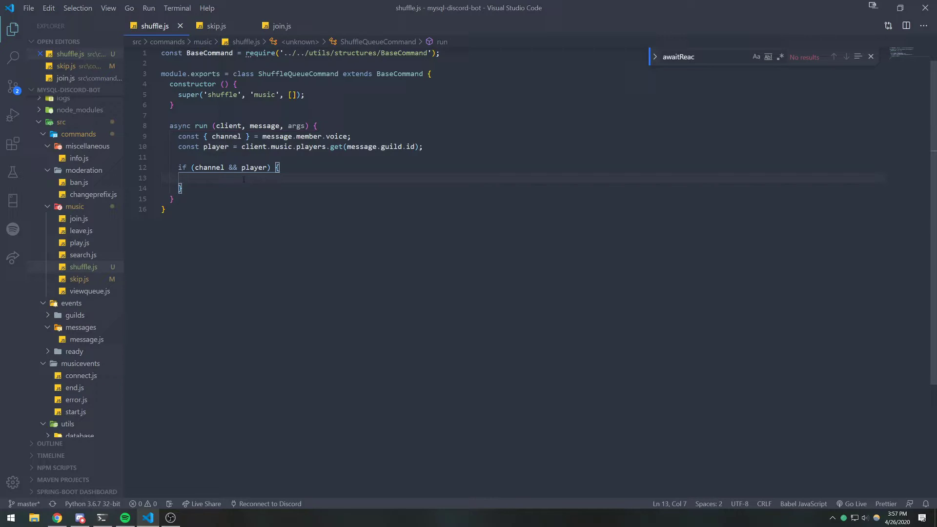
text(if (channel.id === playe)
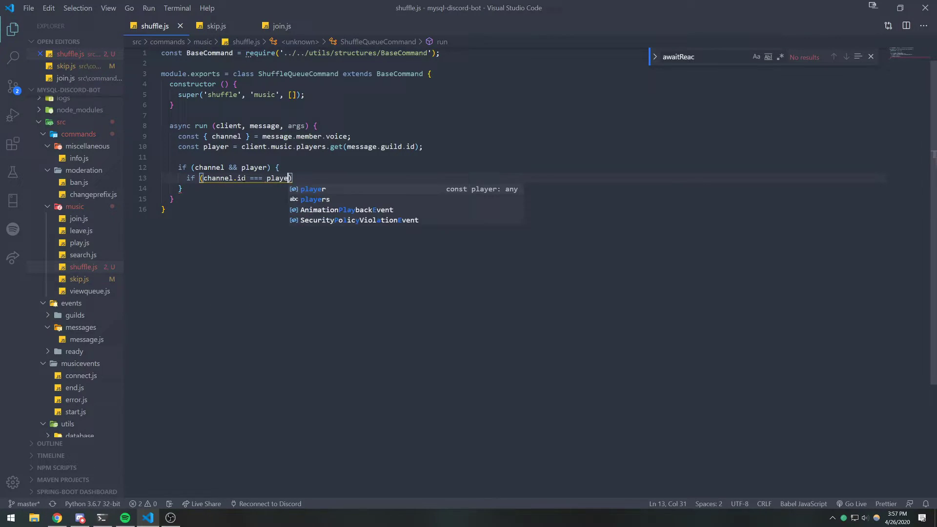
text(.voiceChannel)
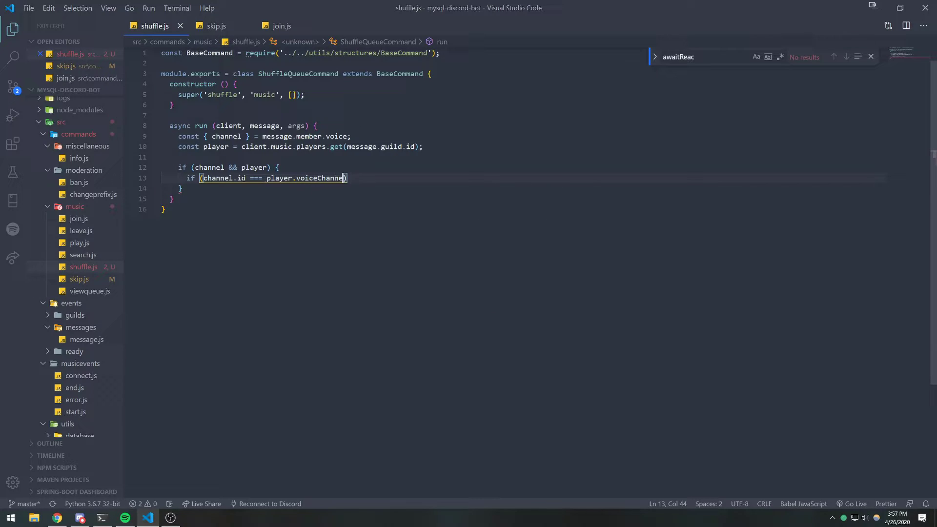
text(.id) {)
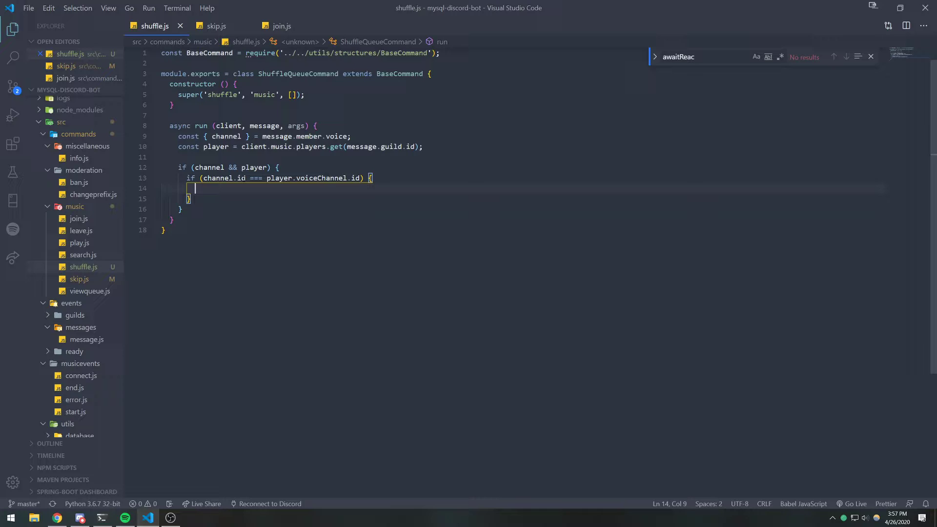
click(281, 25)
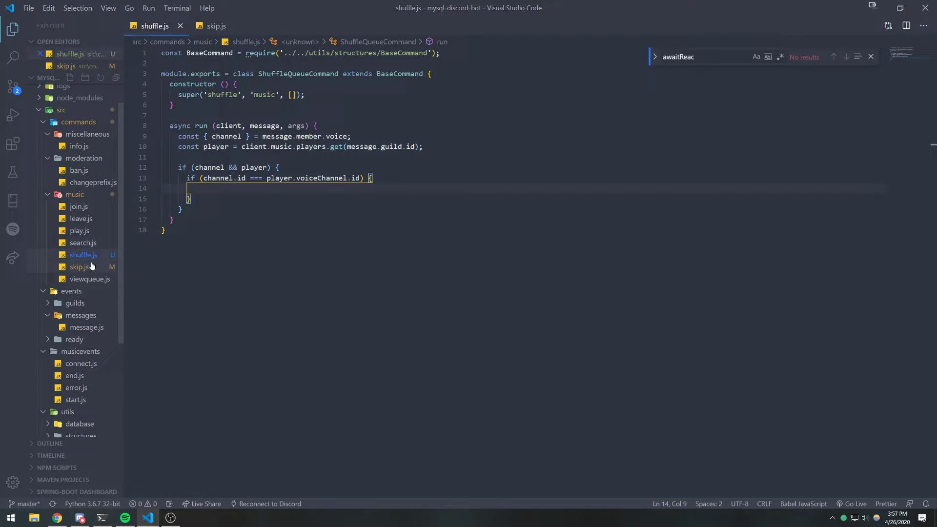
Review skip.js's voice-channel check and reaction-voting code for reference
click(217, 26)
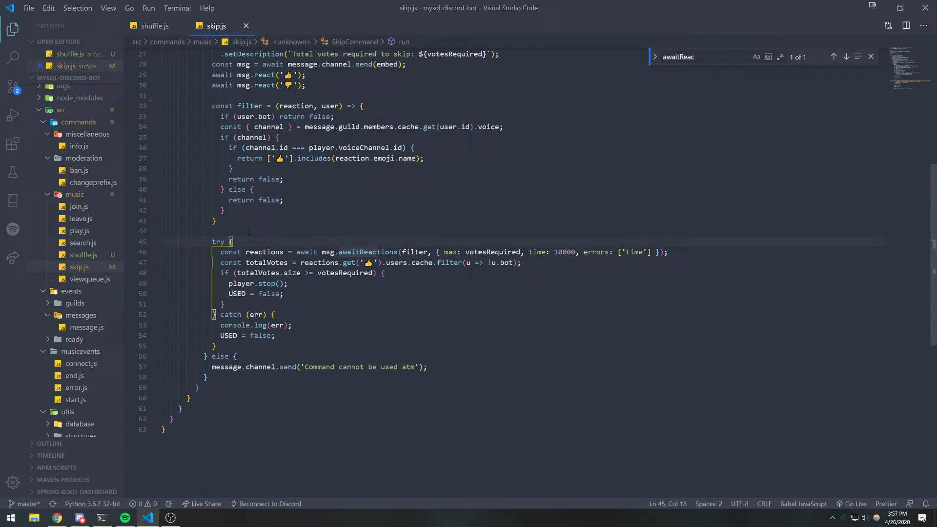
scroll(up, 3)
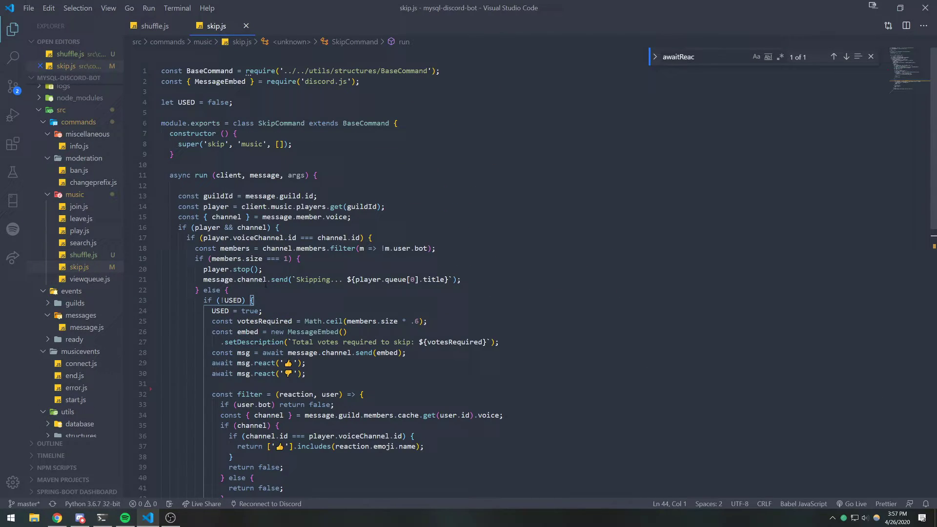
scroll(down, 3)
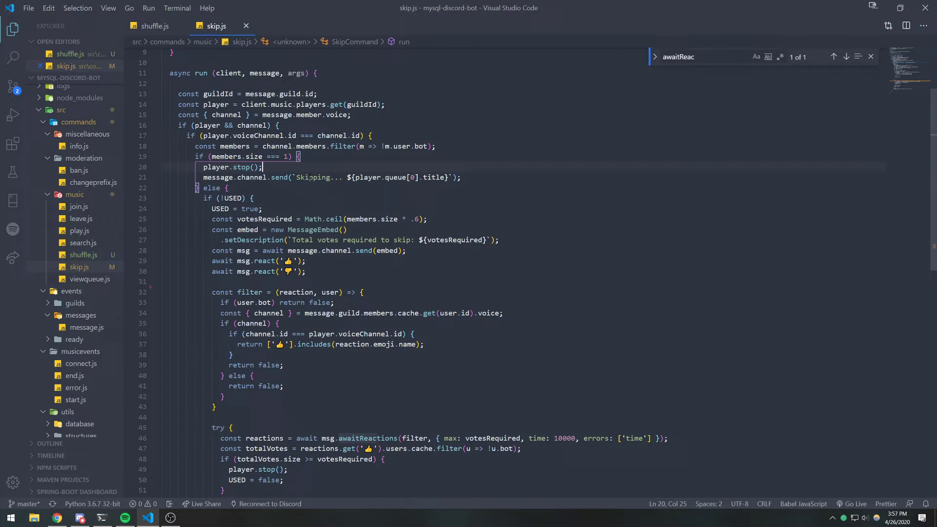
scroll(down, 3)
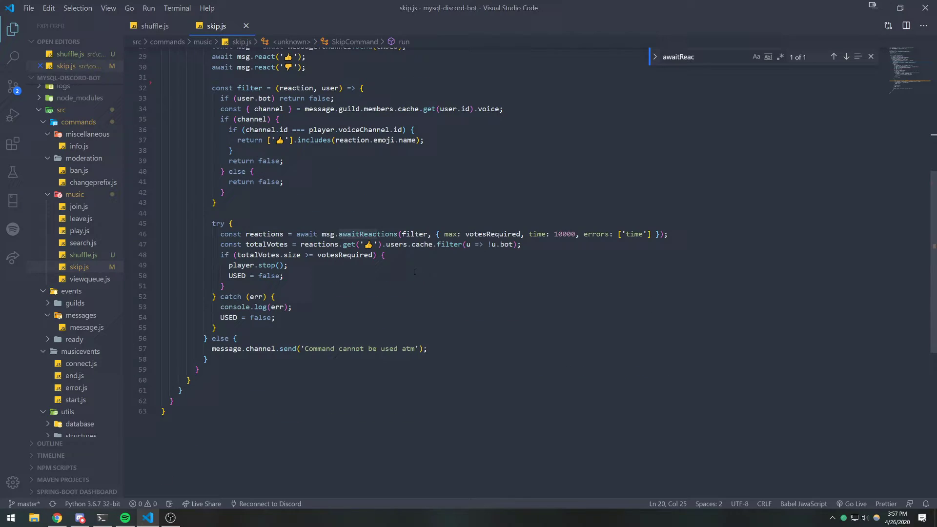
scroll(up, 3)
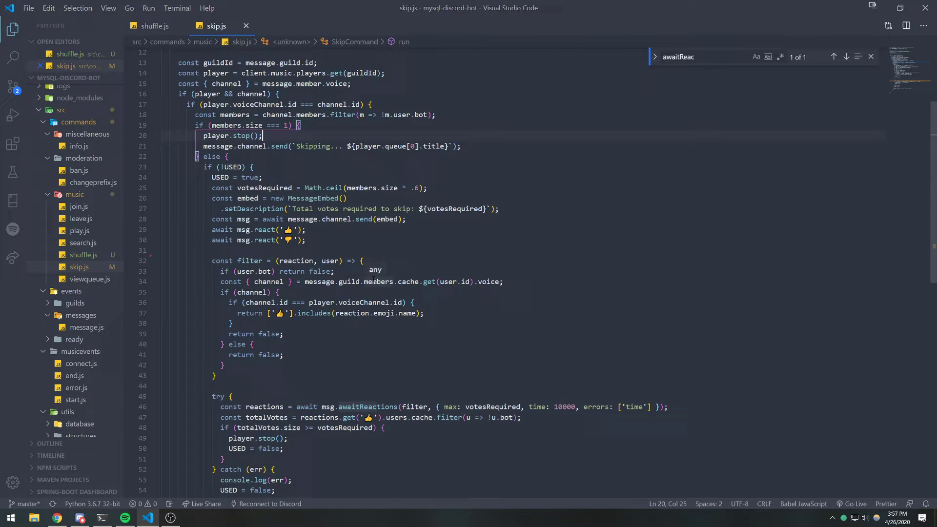
mouse_move(371, 266)
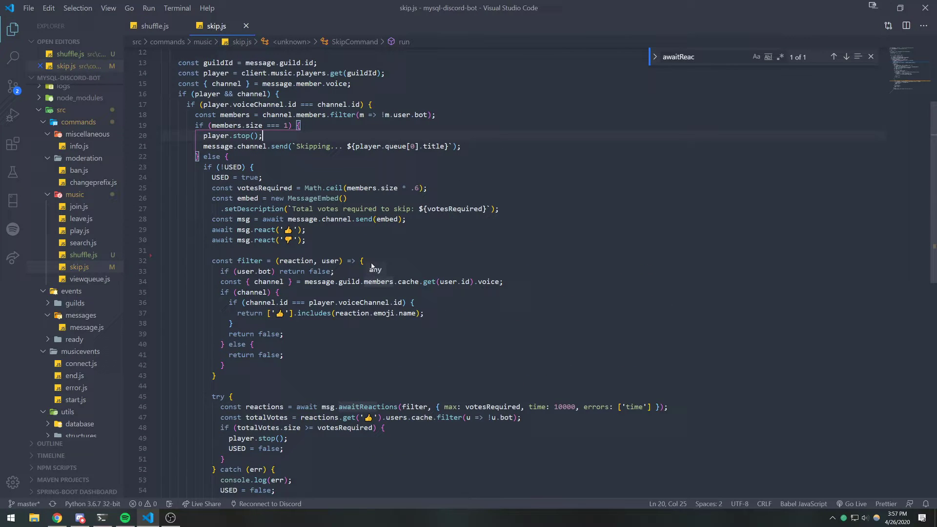
Flip between shuffle.js and skip.js once more, finishing on shuffle.js
click(154, 25)
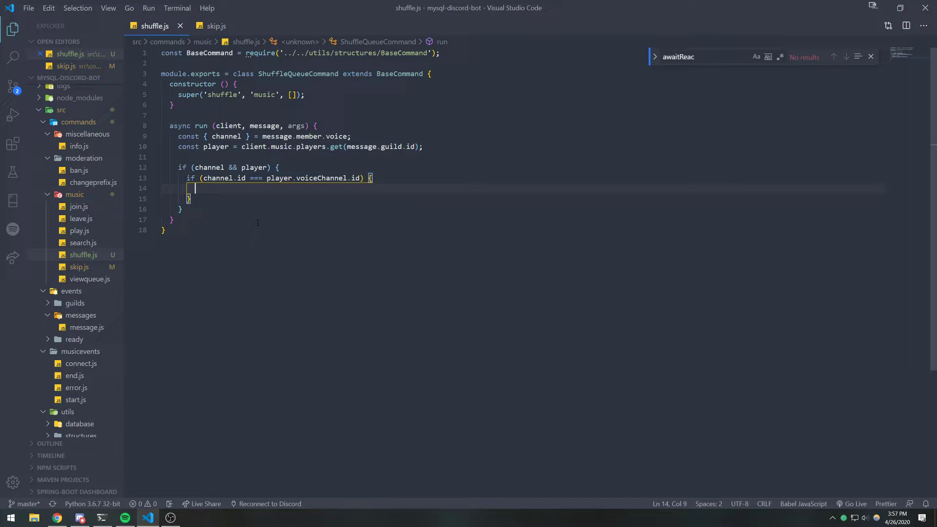
click(216, 26)
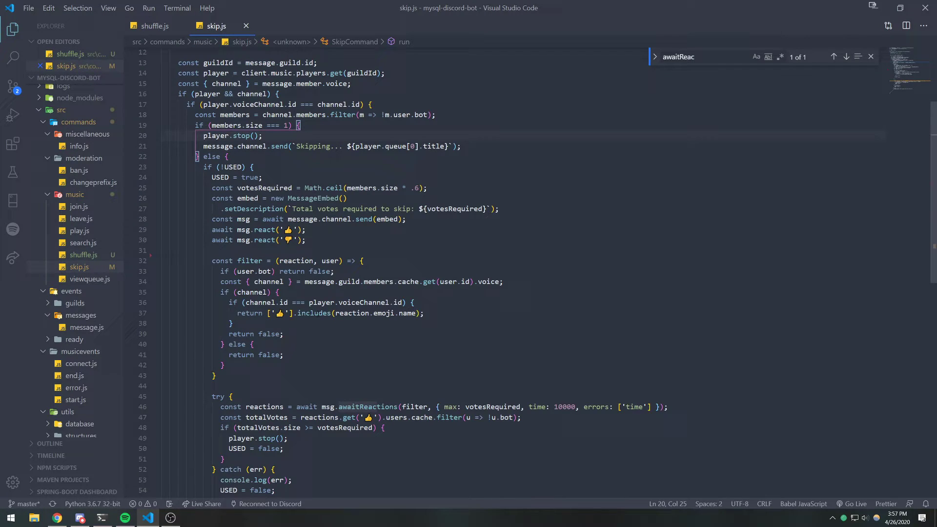
scroll(down, 3)
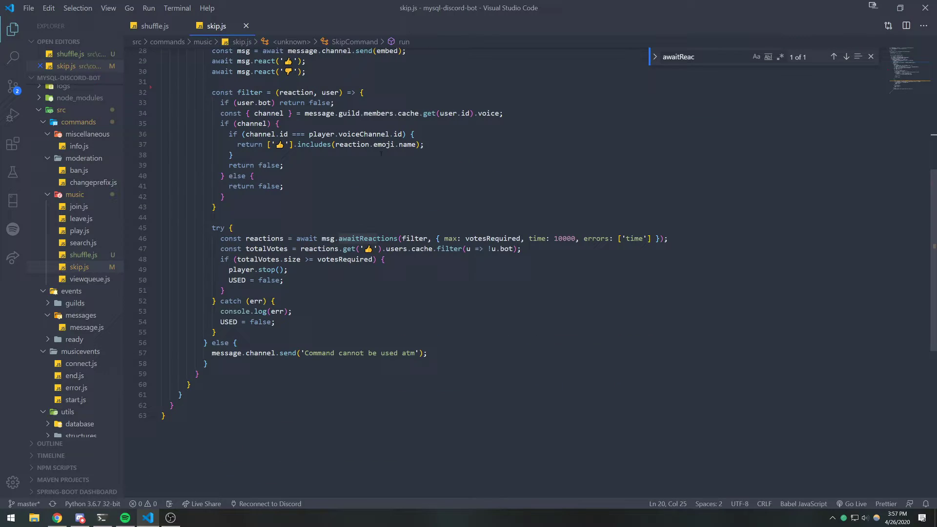
scroll(up, 3)
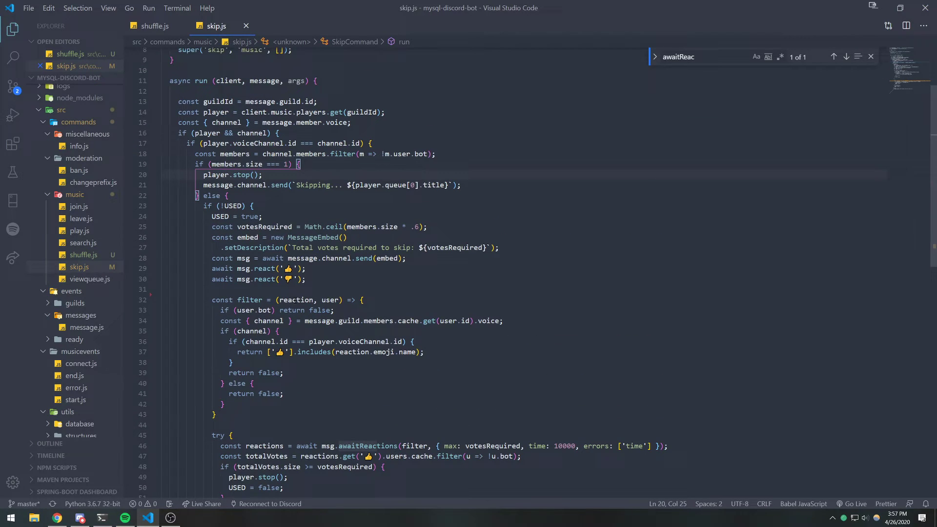
click(154, 26)
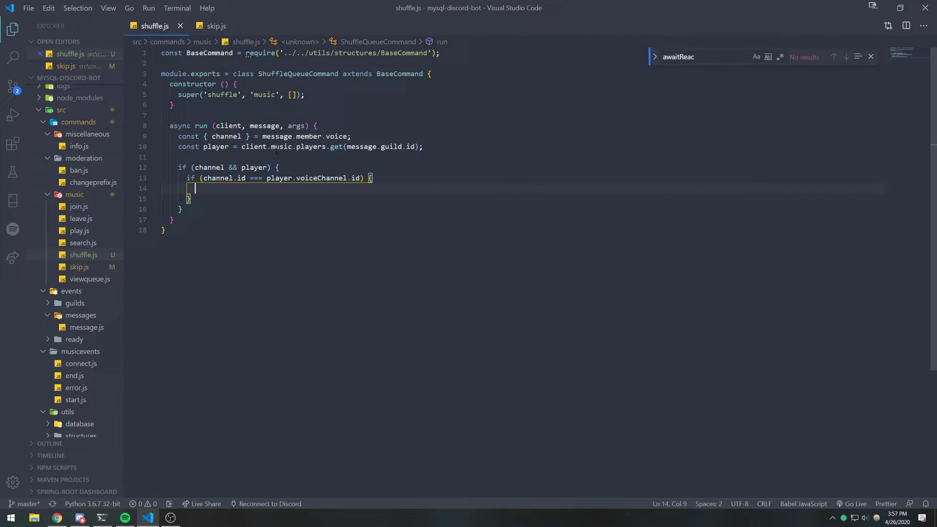
Add player.queue.shuffle(); and message.channel.send('Shuffled the queue'); then move to Discord
text(player.c)
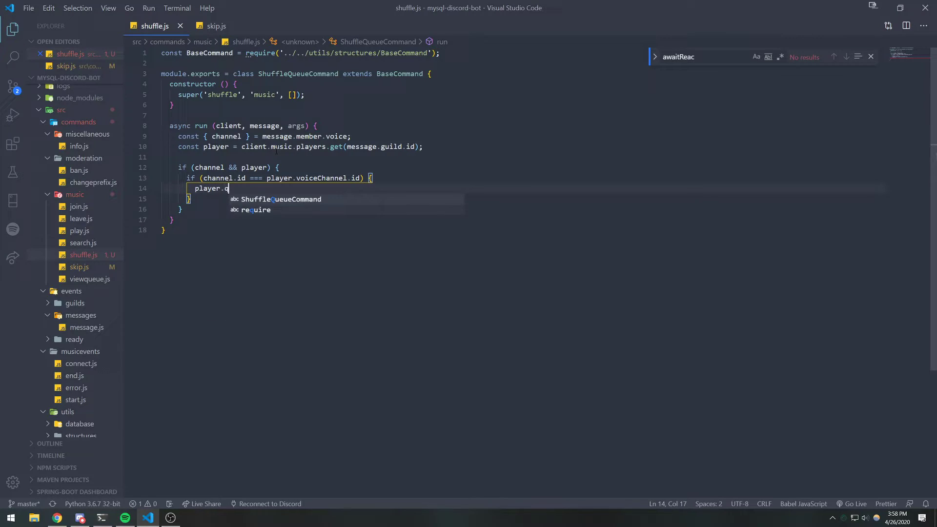
text(ueue)
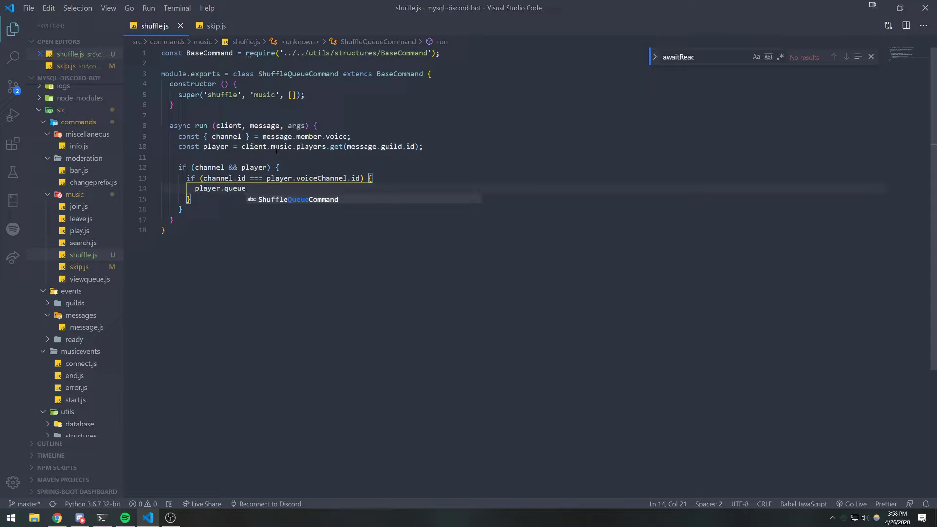
text(.shuffle())
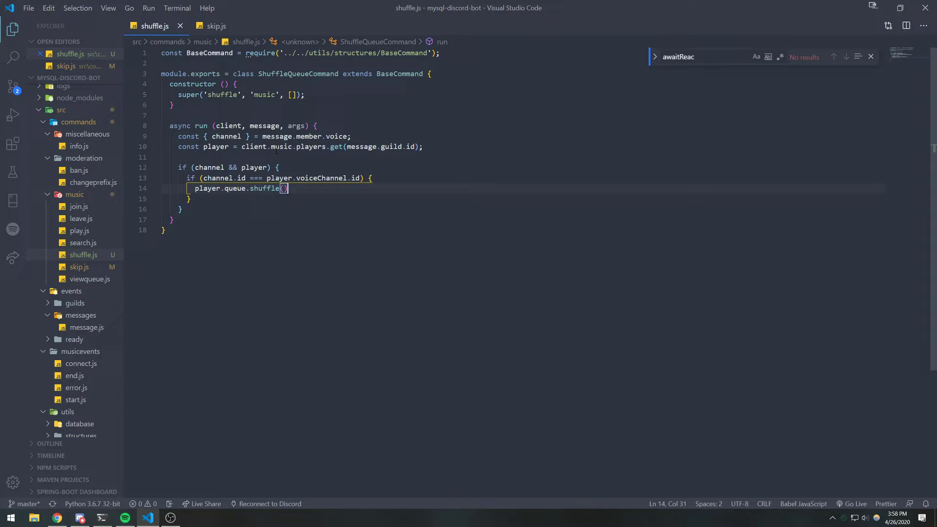
text(message.channel)
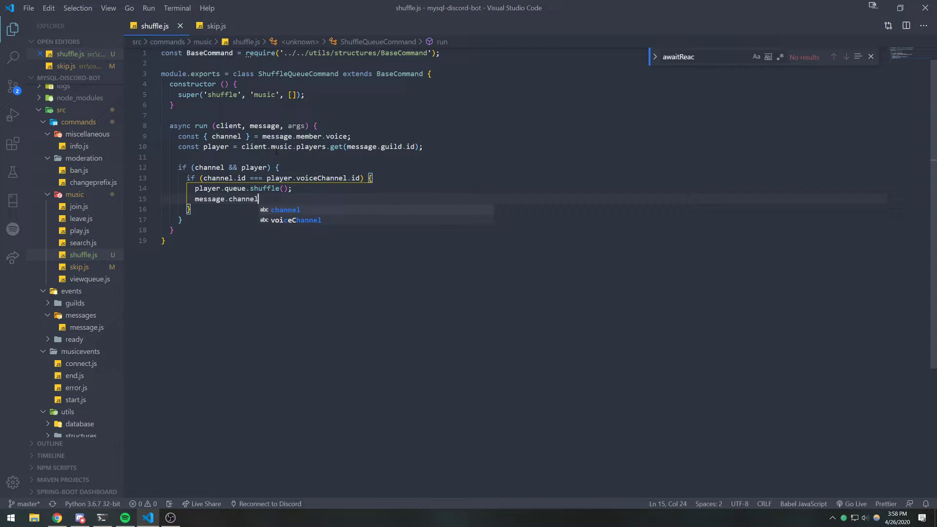
text(.send('Shuffled the queue');)
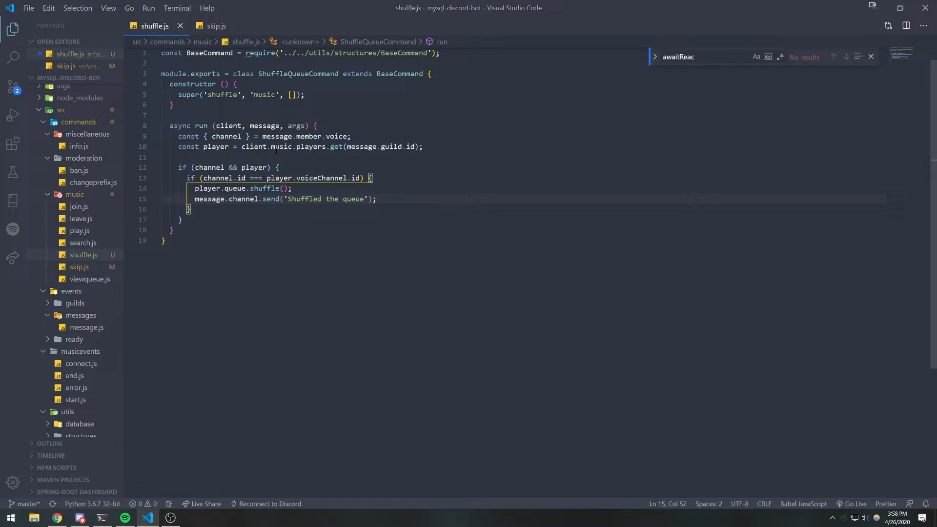
click(166, 240)
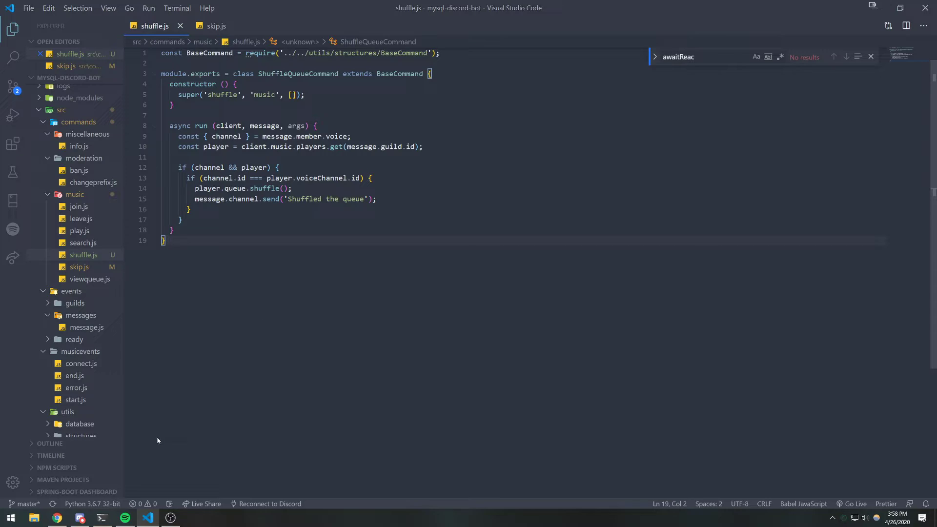
click(79, 517)
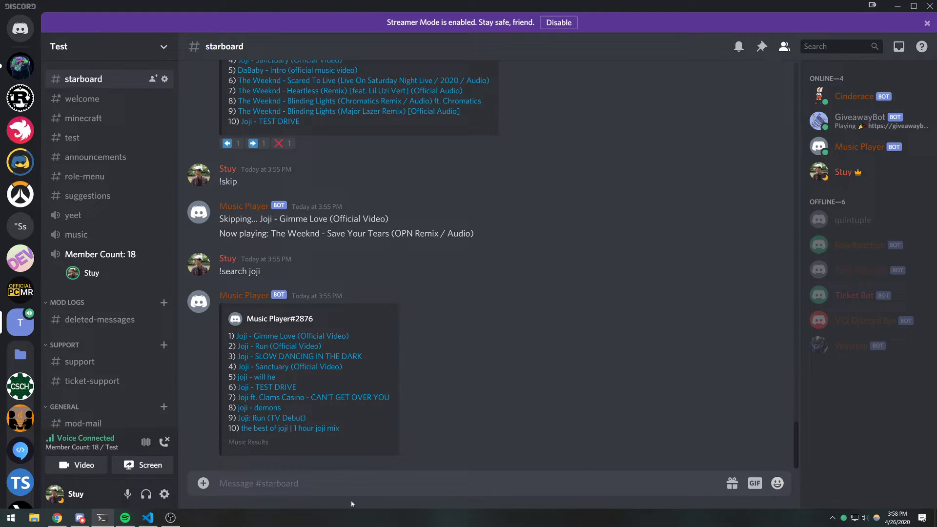
Send !join and !search joji, approve queueing all results, run !viewqueue and start !shuffle
text(!join)
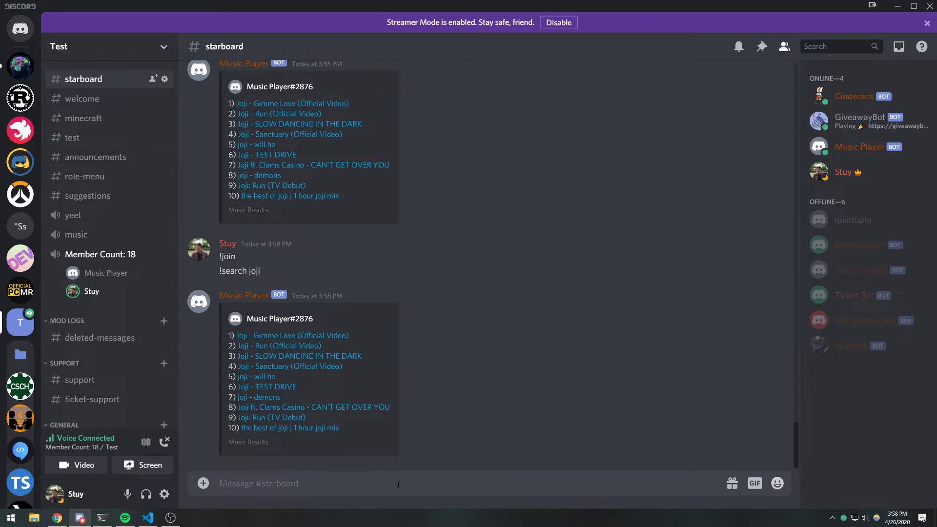
scroll(down, 3)
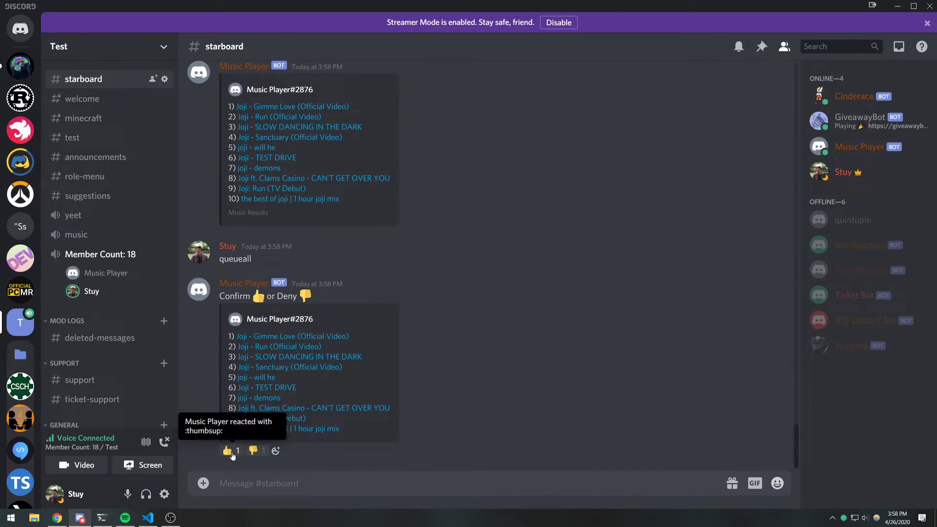
click(229, 450)
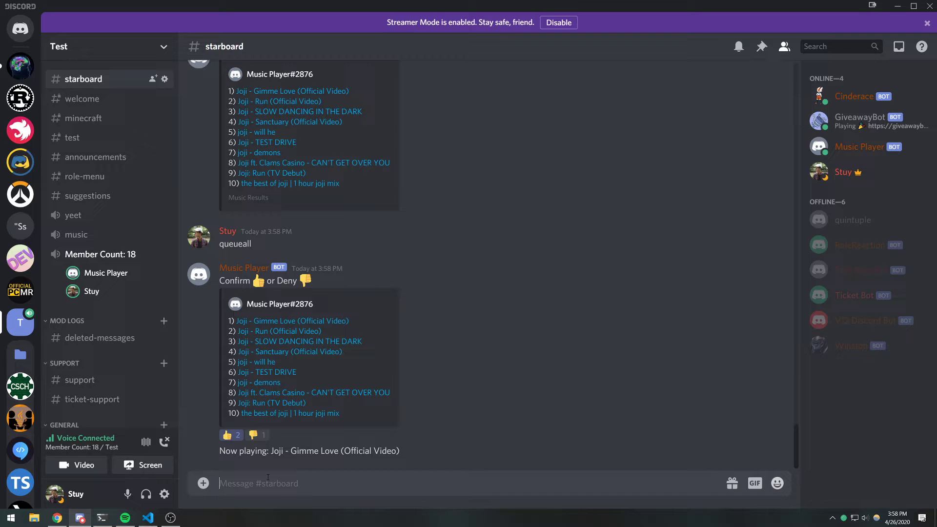
text(!v)
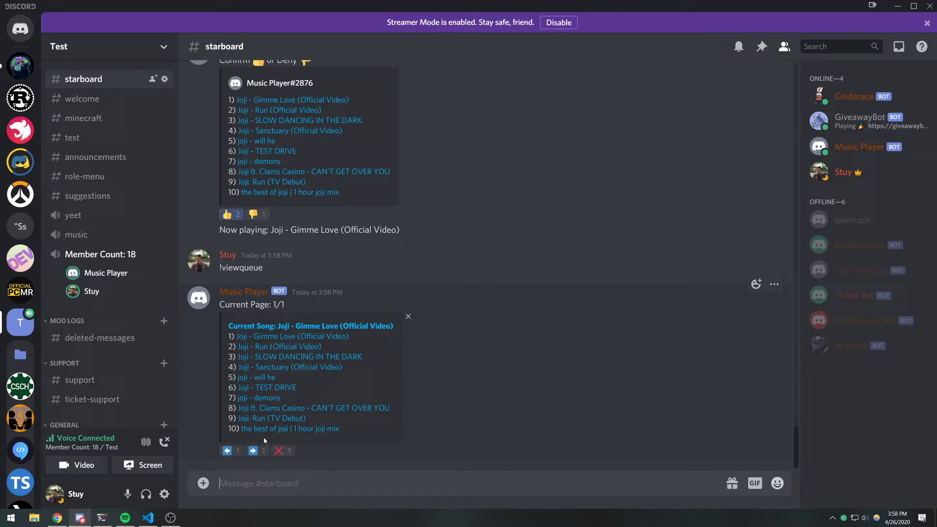
text(!shuf)
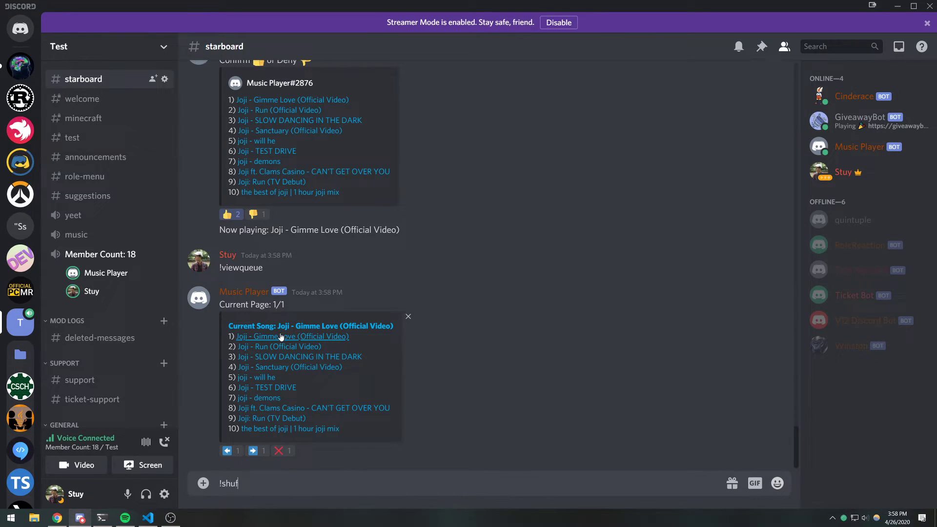
key(Return)
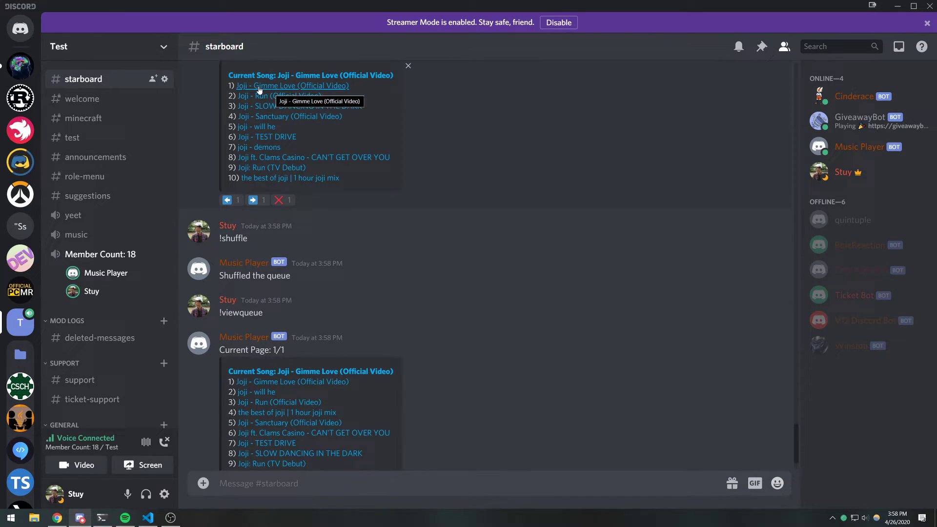
mouse_move(324, 97)
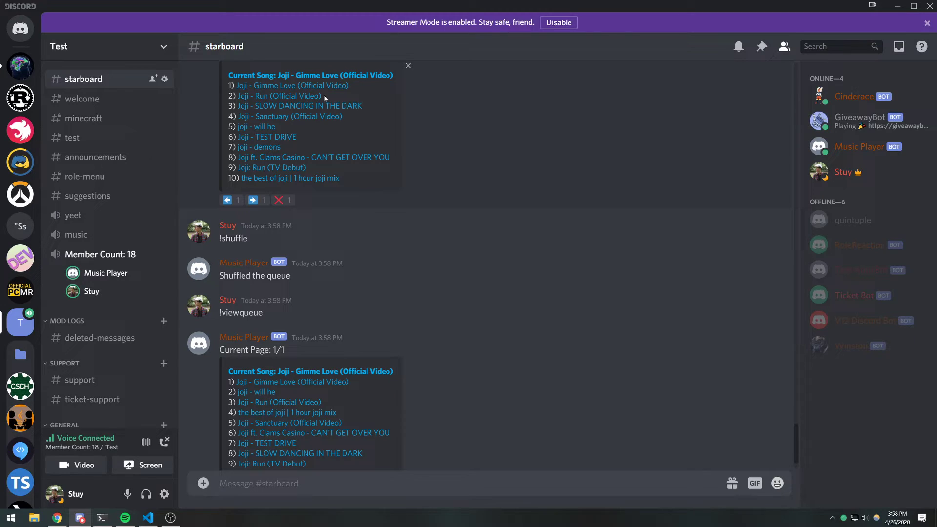
scroll(down, 3)
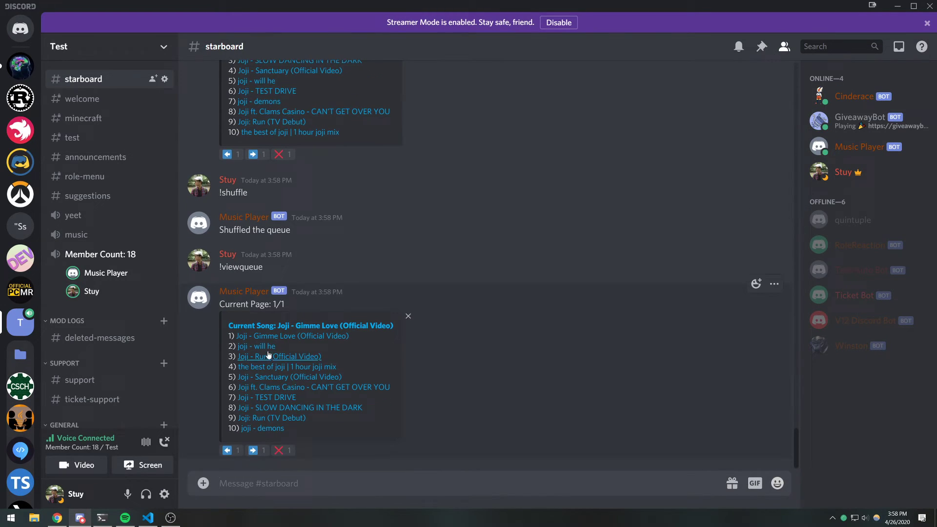
scroll(down, 3)
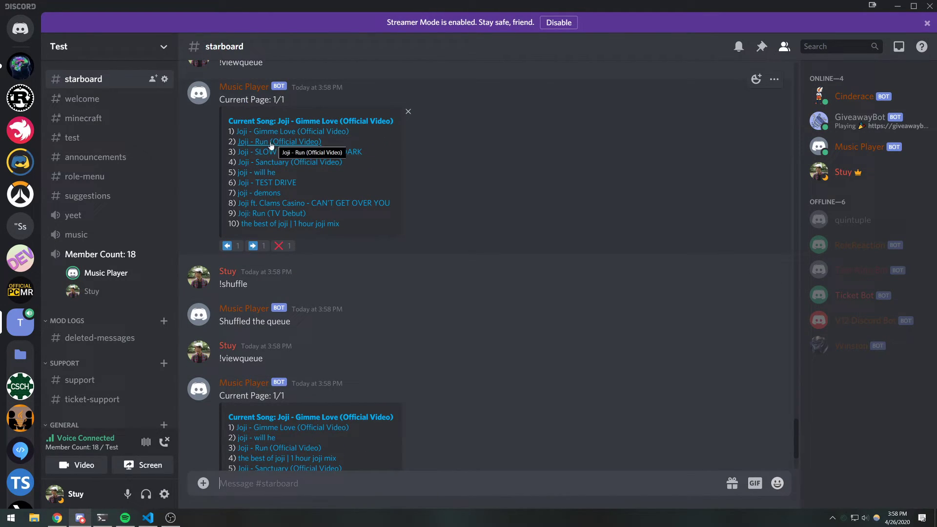
mouse_move(243, 145)
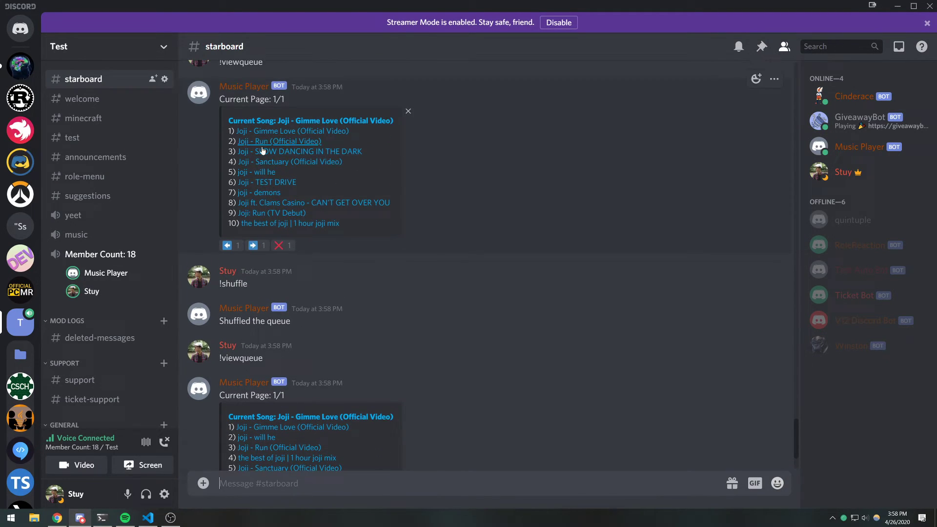
scroll(down, 3)
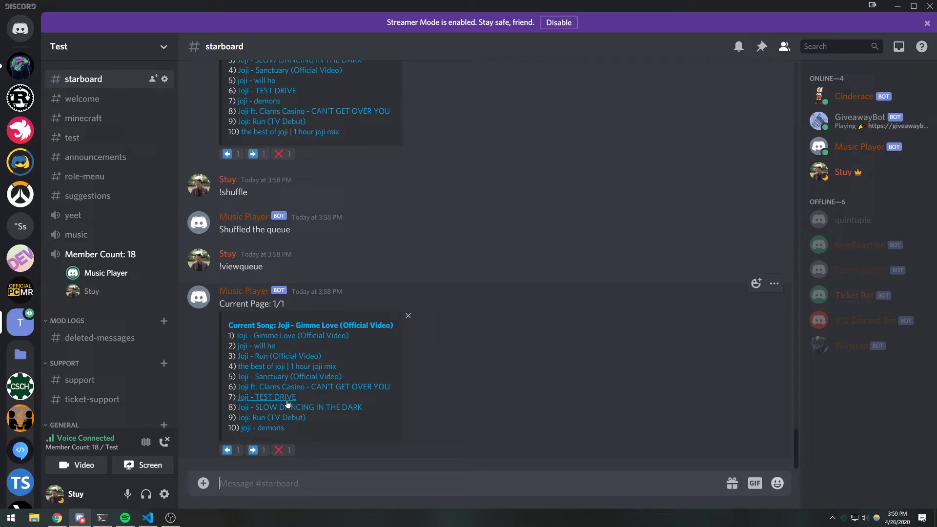
mouse_move(300, 424)
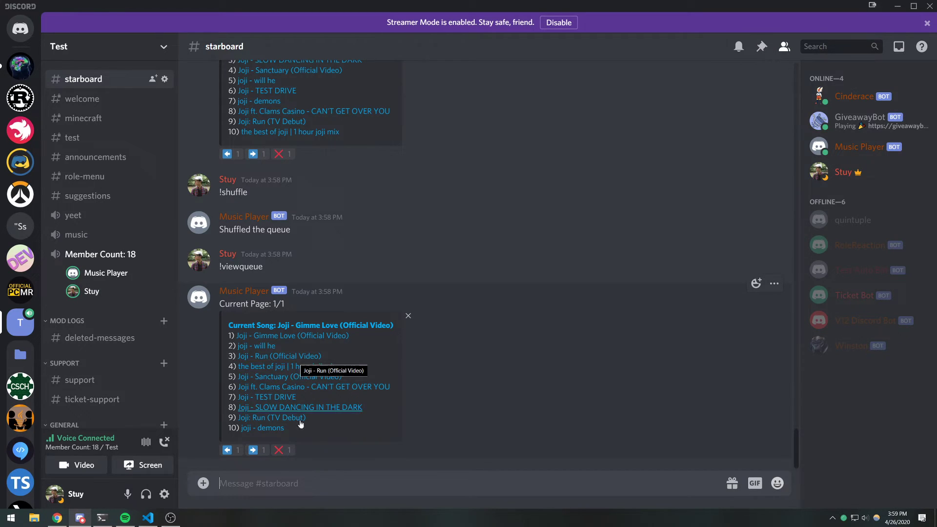
text(!s)
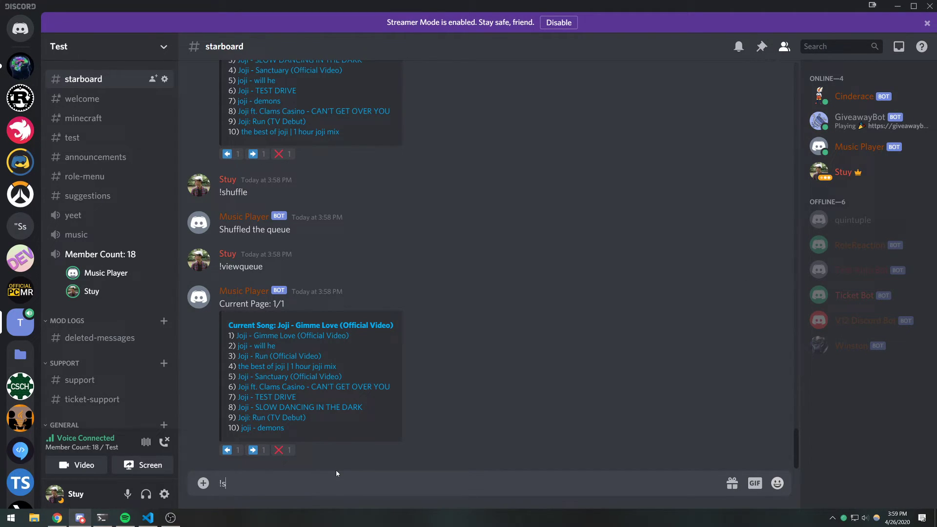
Queue a The Weeknd search and page the queue embed to page two and back
text(earch the)
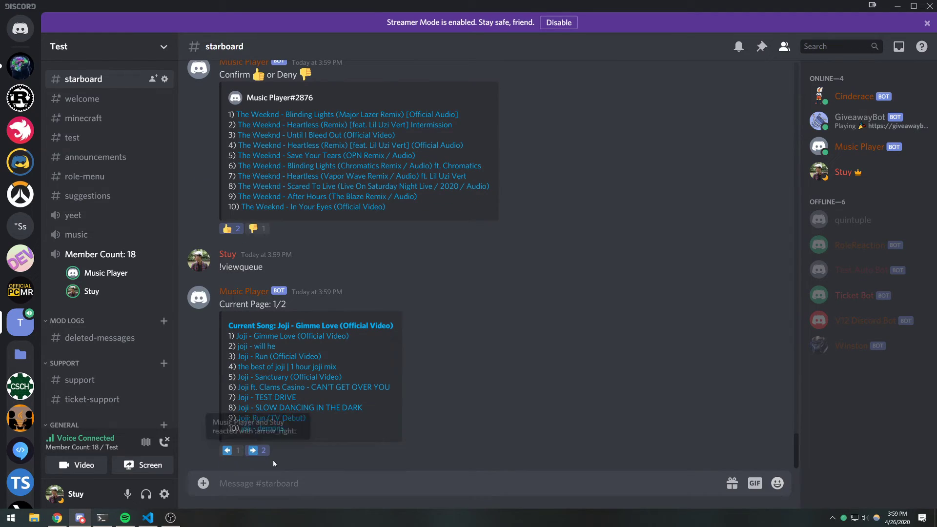
click(254, 450)
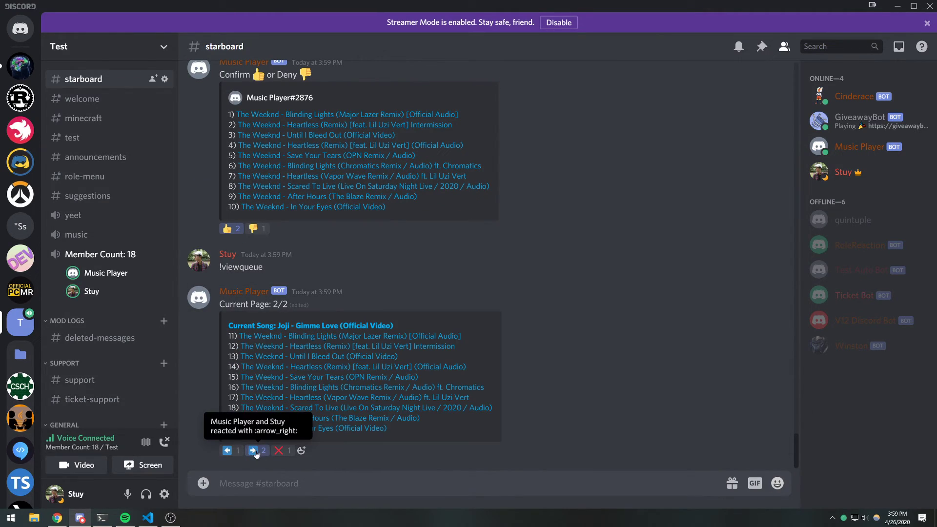
click(226, 450)
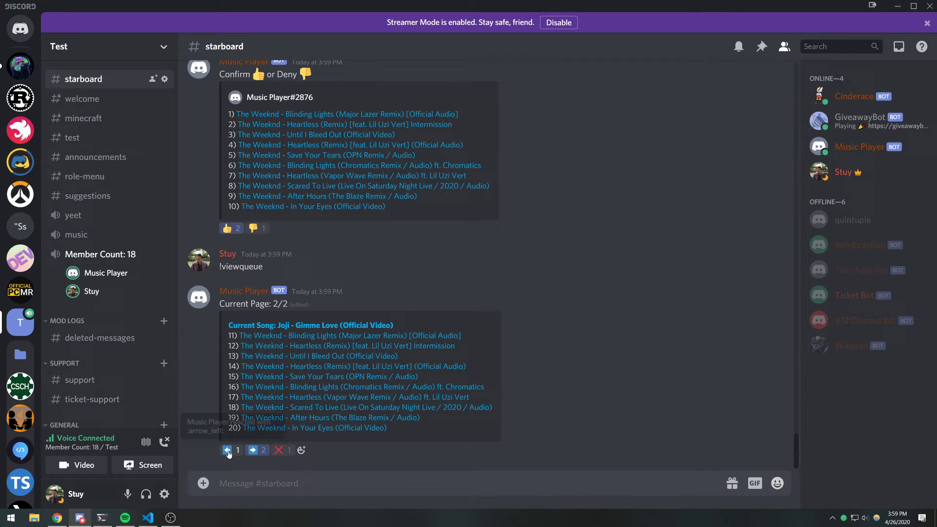
click(228, 450)
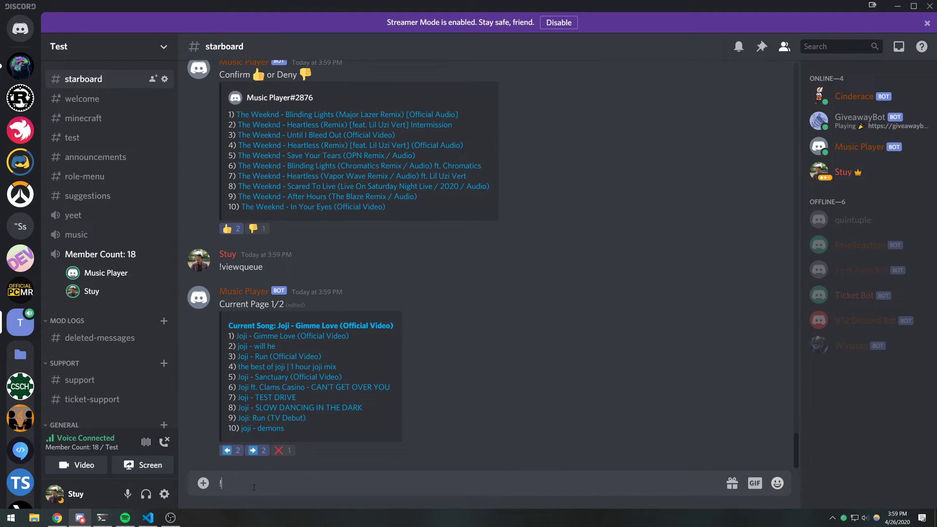
View both pages of the reshuffled queue mixing Joji and Weeknd tracks, then return to VS Code
text(!viee)
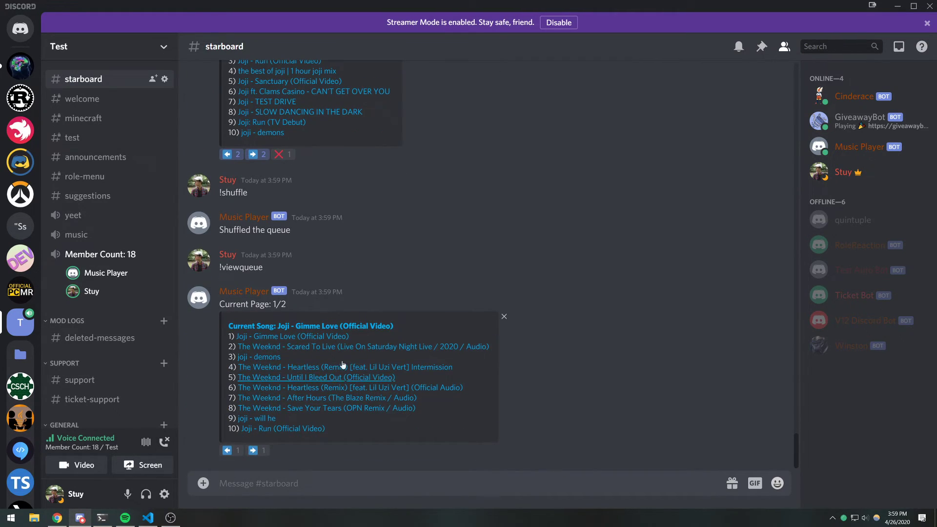
click(252, 450)
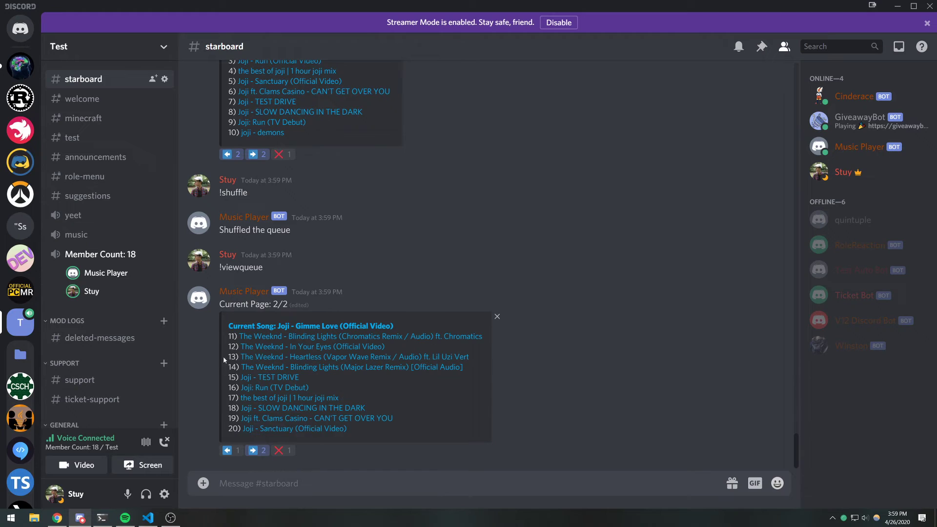
click(229, 450)
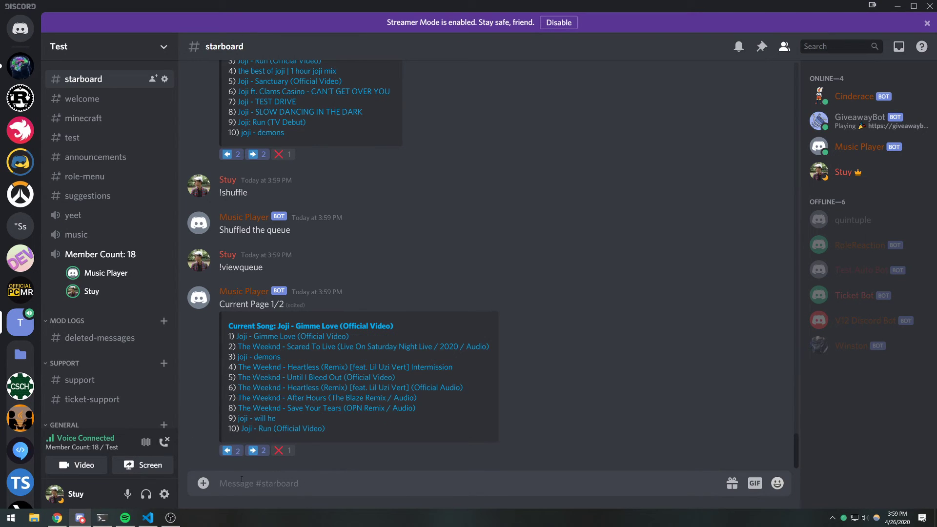
mouse_move(245, 431)
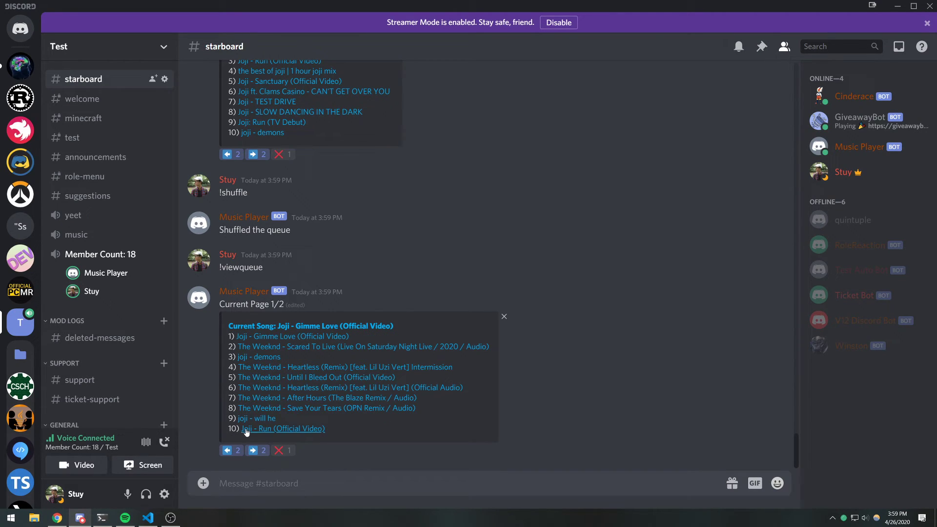
mouse_move(238, 390)
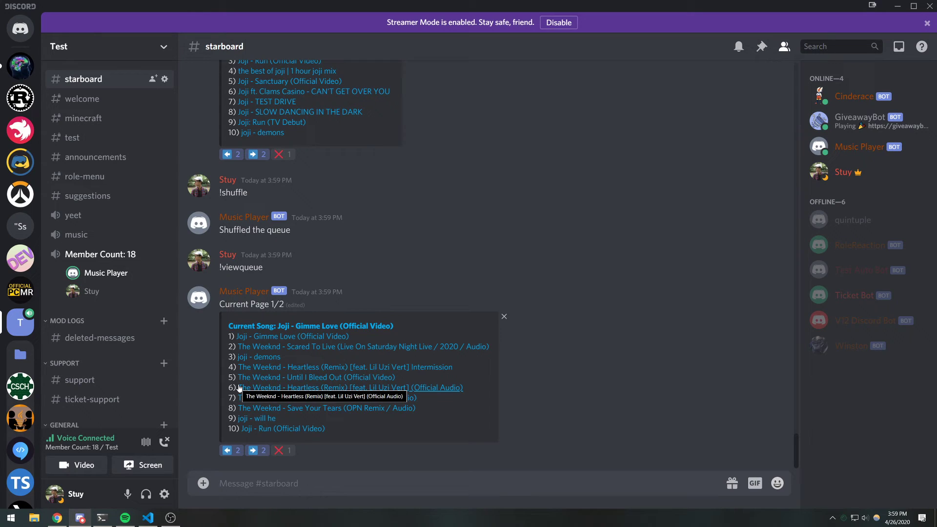
mouse_move(161, 521)
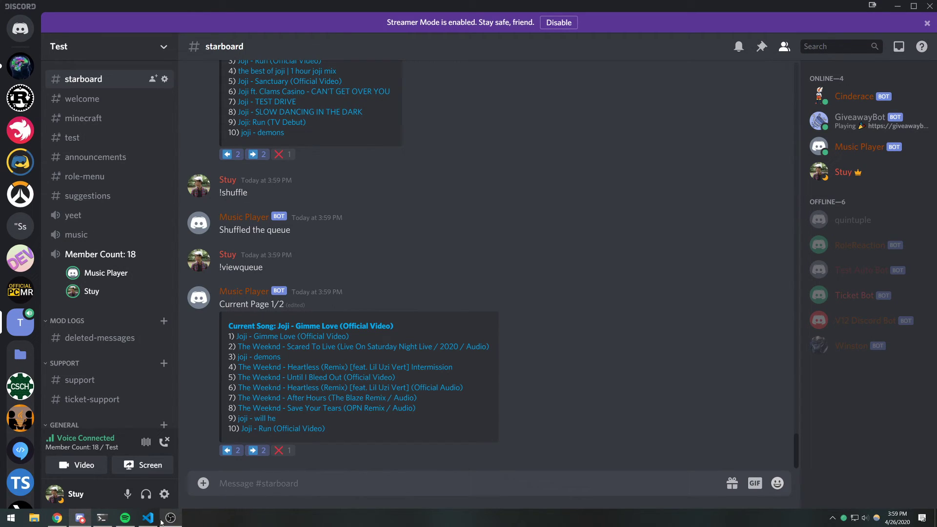
click(147, 518)
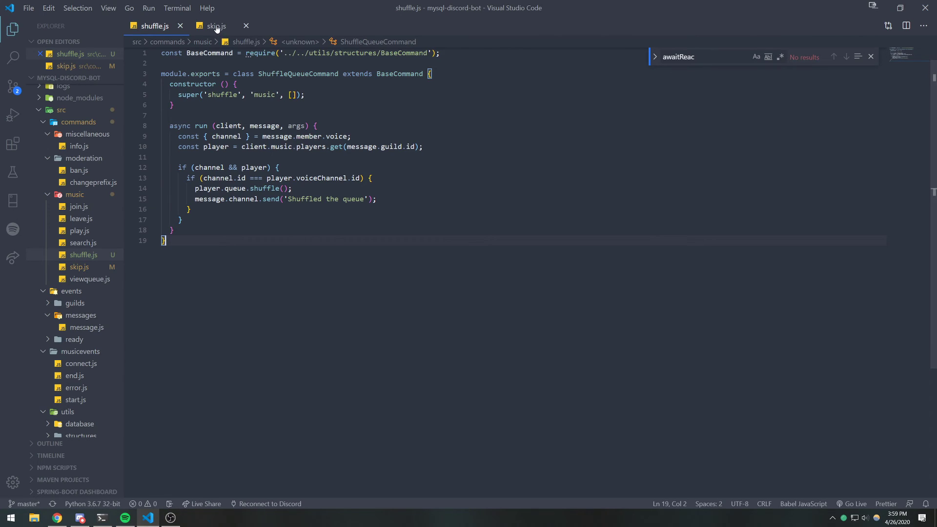
Review skip.js's reaction-voting and try/catch code, briefly checking shuffle.js in between
click(217, 26)
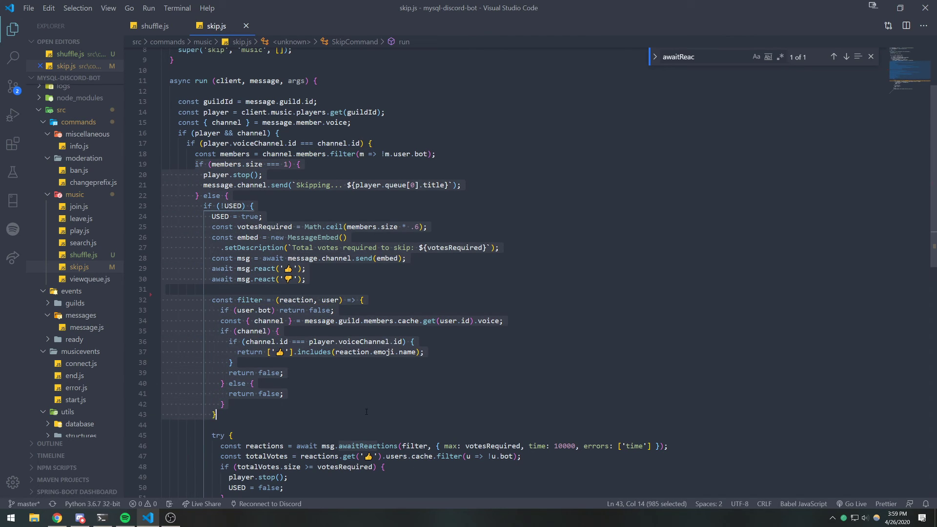
scroll(down, 3)
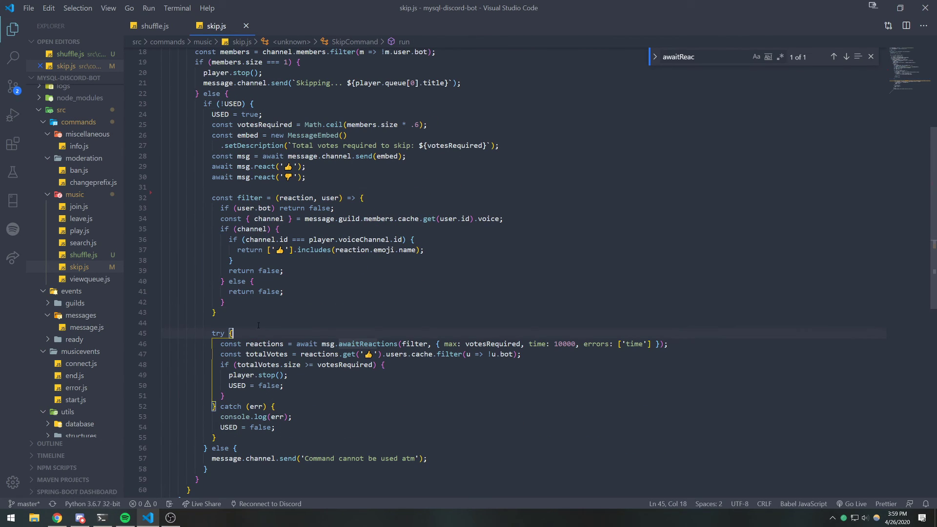
click(155, 27)
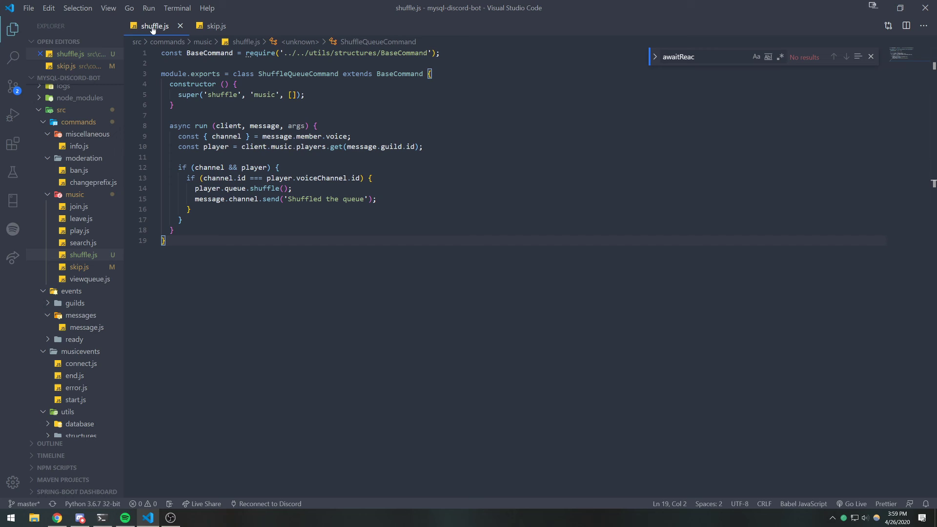
click(217, 25)
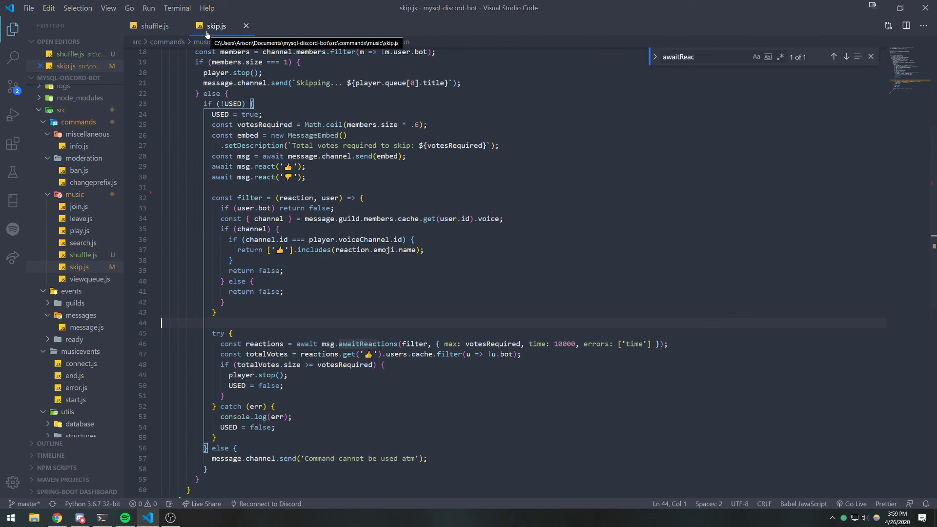